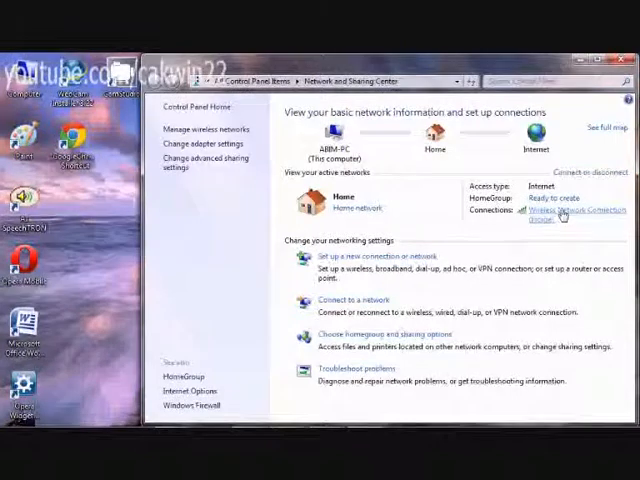
- View the Home 2 wireless connection's status details, then close the status window
{"action": "left_click", "coordinate": [562, 211]}
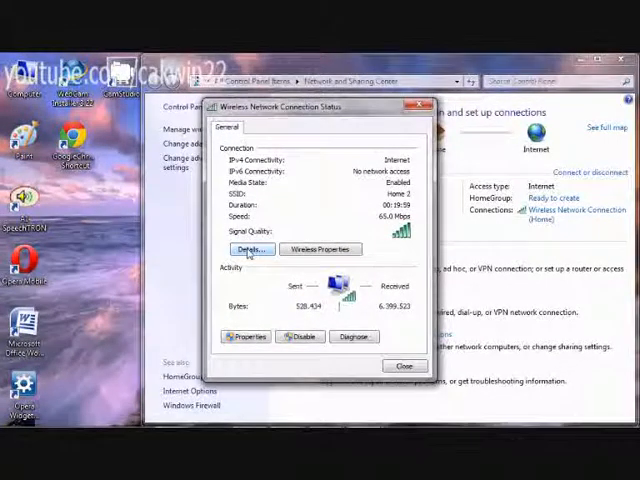
{"action": "left_click", "coordinate": [250, 248]}
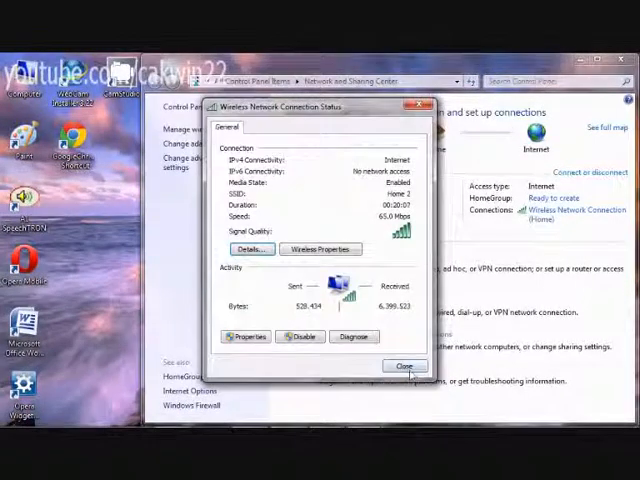
{"action": "left_click", "coordinate": [404, 365]}
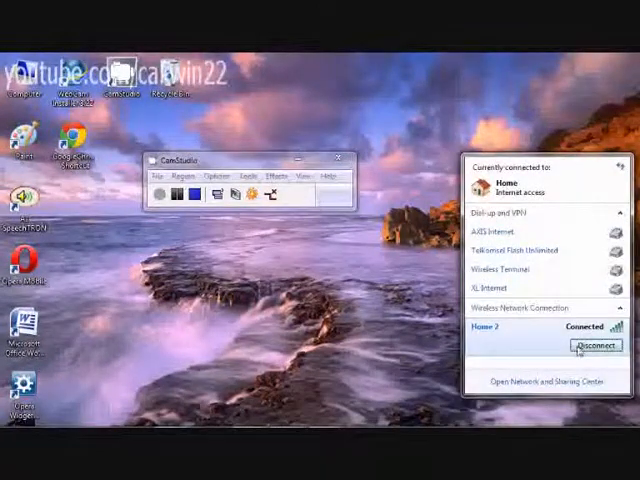
- Disconnect the computer from the Home 2 wireless network
{"action": "left_click", "coordinate": [595, 346]}
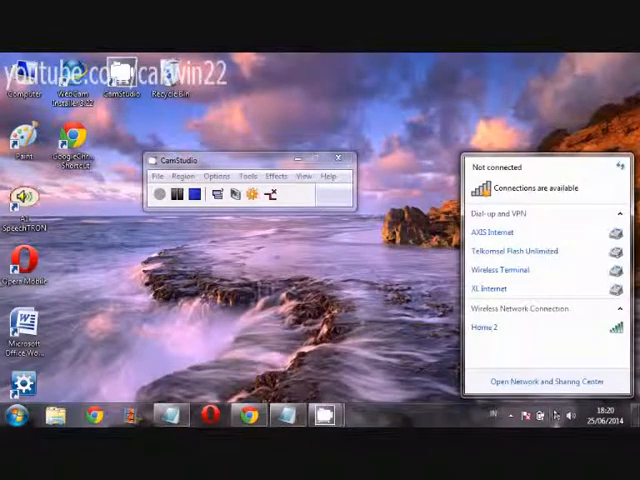
{"action": "left_click", "coordinate": [521, 327]}
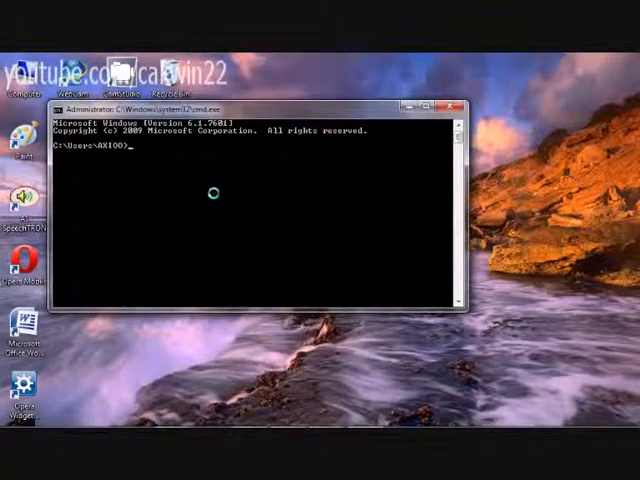
- Run ipconfig /all to show the disconnected wireless adapter's physical address
{"action": "type", "text": "ip"}
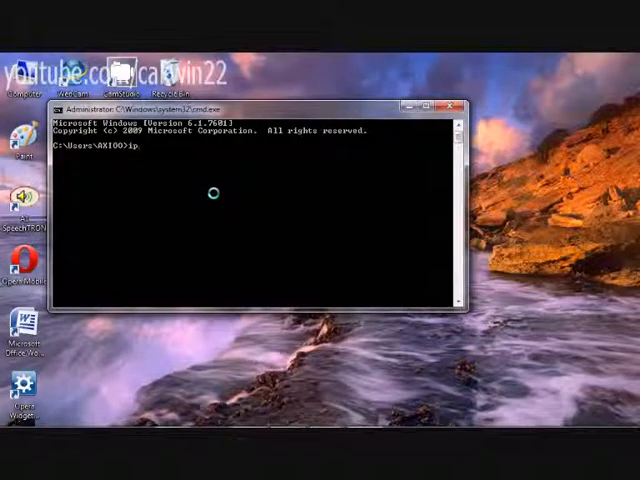
{"action": "type", "text": "config /all"}
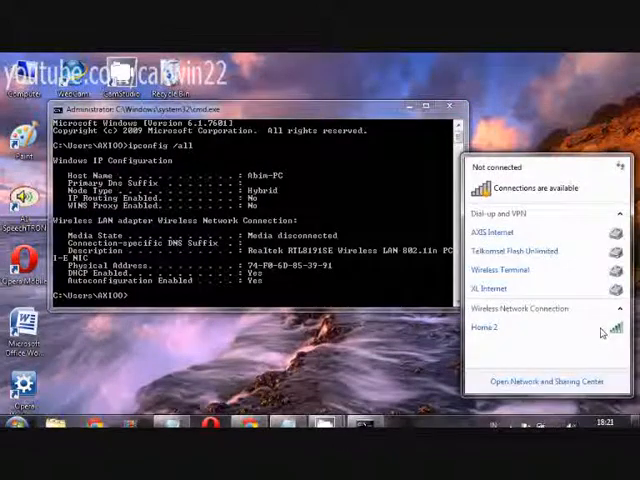
- Reconnect to Home 2 and open Network and Sharing Center
{"action": "left_click", "coordinate": [484, 328]}
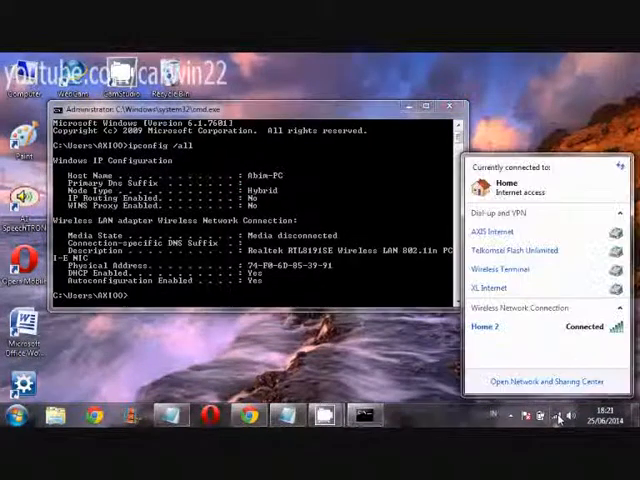
{"action": "left_click", "coordinate": [549, 381]}
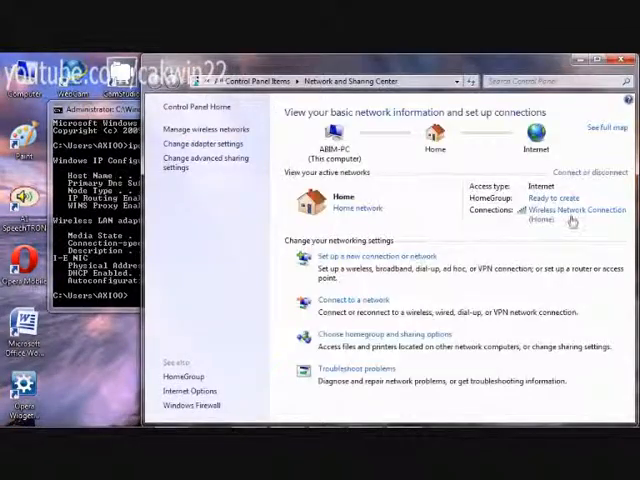
{"action": "left_click", "coordinate": [570, 210]}
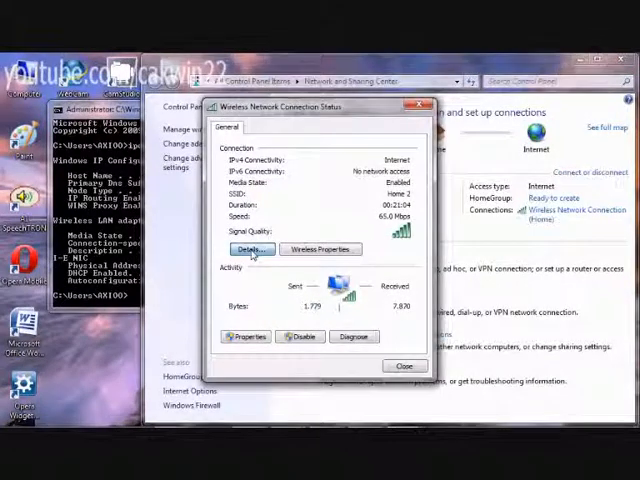
{"action": "left_click", "coordinate": [250, 248]}
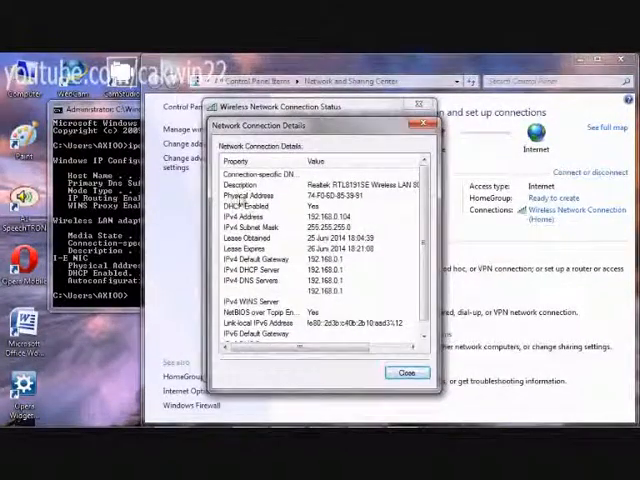